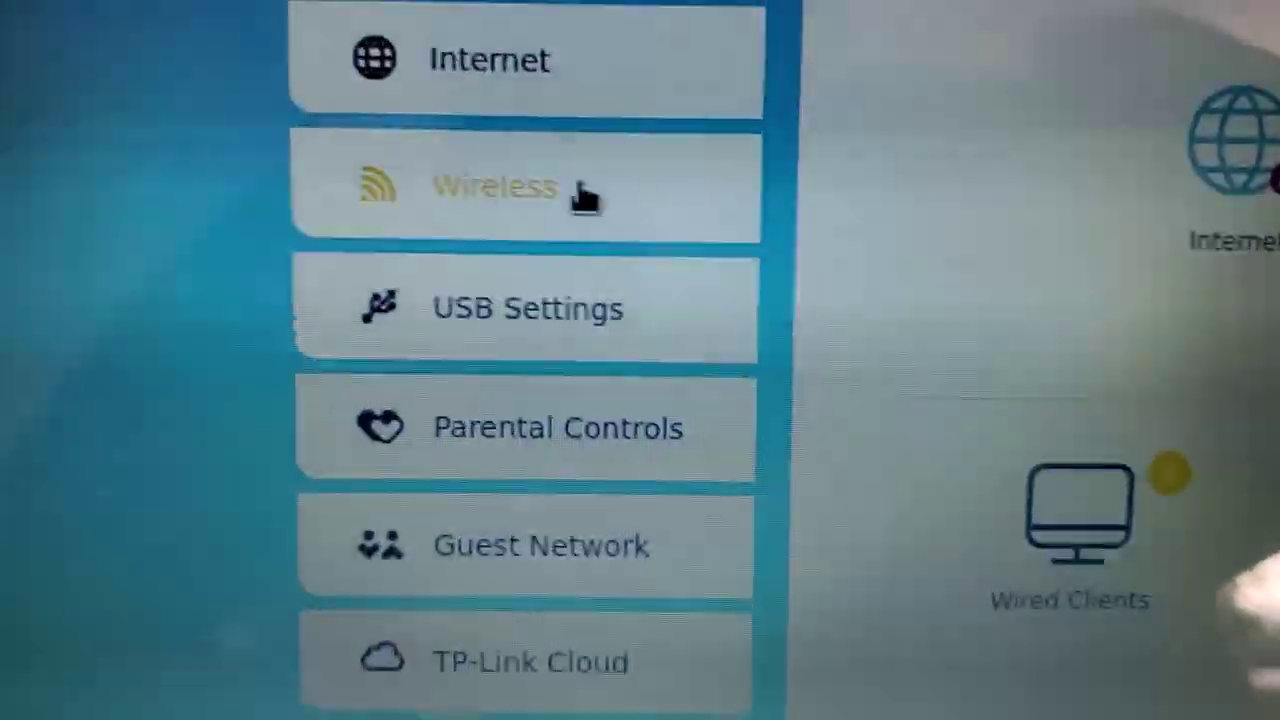
# - Show the Wireless Settings page with 2.4GHz and 5GHz SSID and password fields
pyautogui.click(492, 188)
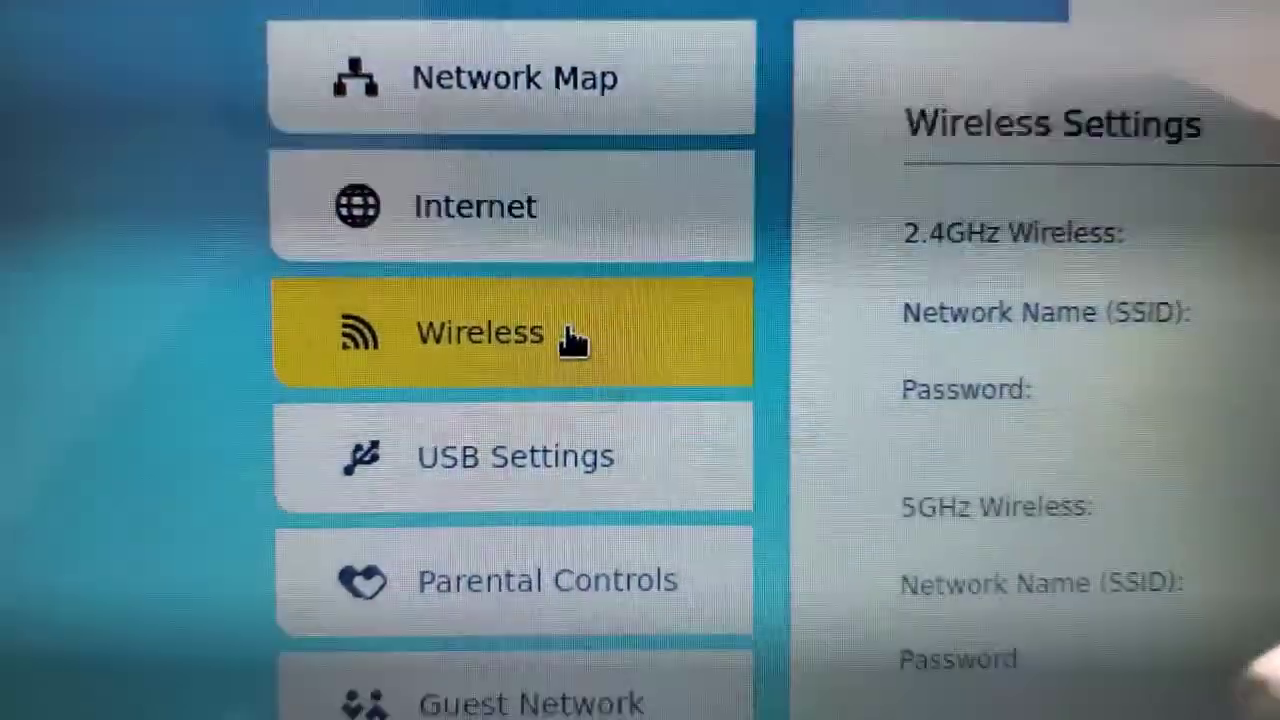